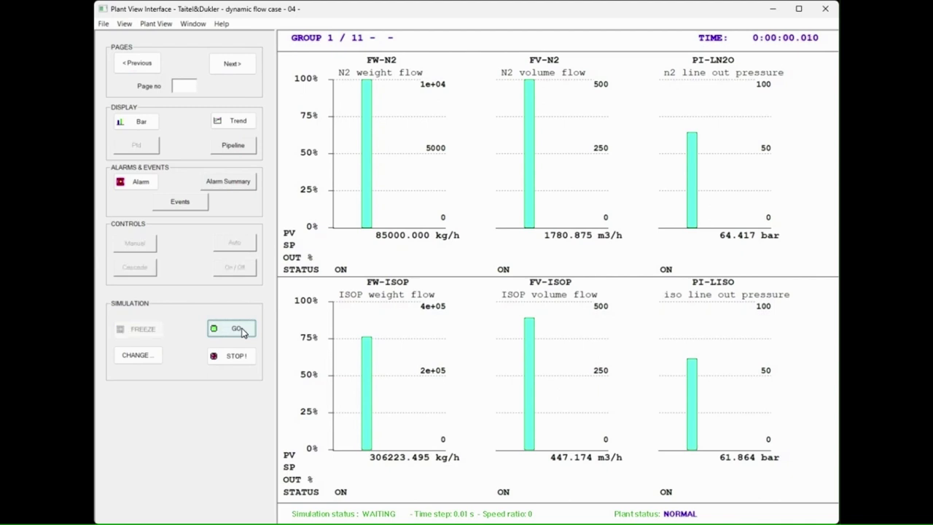
# Step: Start the dynamic simulation with GO so the clock begins advancing
pyautogui.click(231, 328)
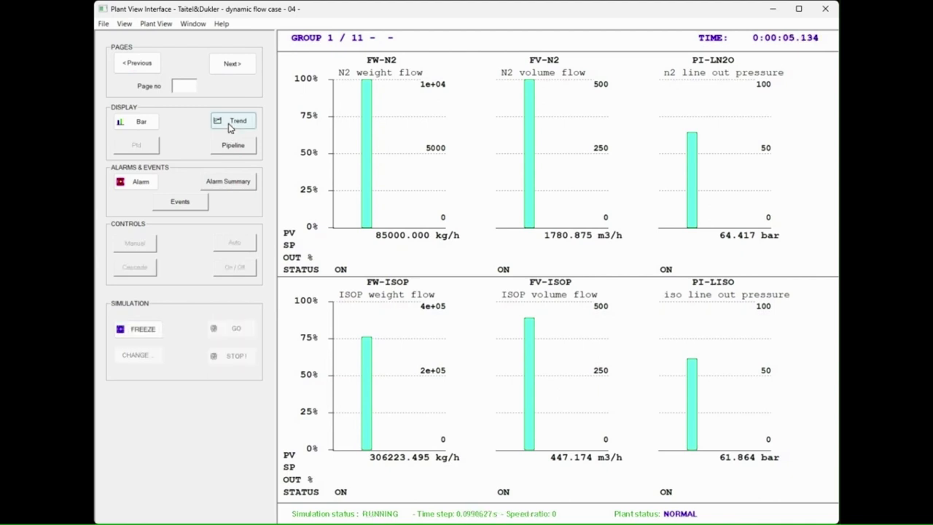
# Step: Switch the instrument display to Trend and page through groups 2 to 6
pyautogui.click(238, 120)
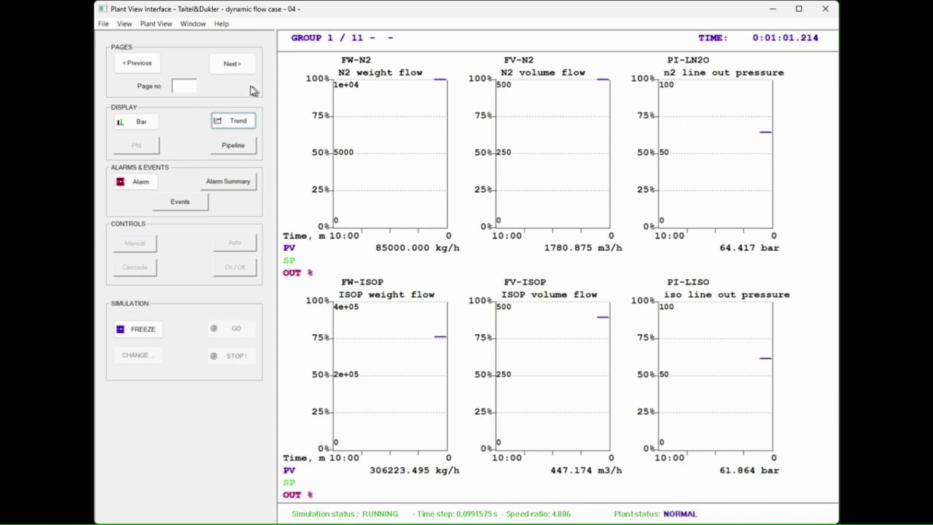
pyautogui.click(232, 63)
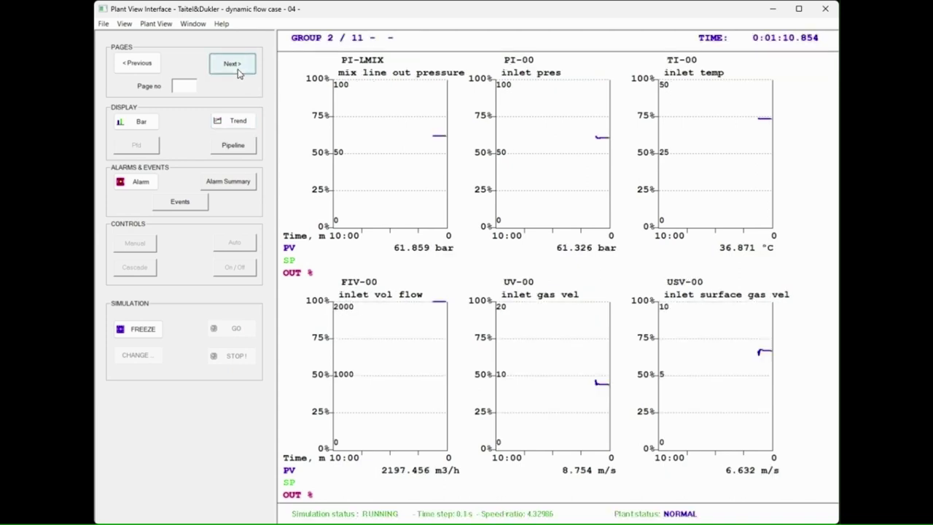
pyautogui.click(232, 63)
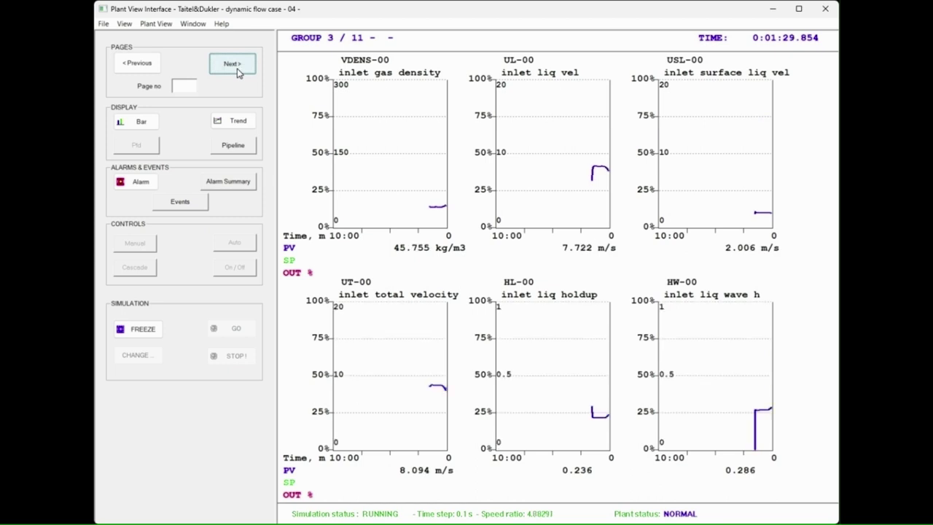
pyautogui.click(231, 64)
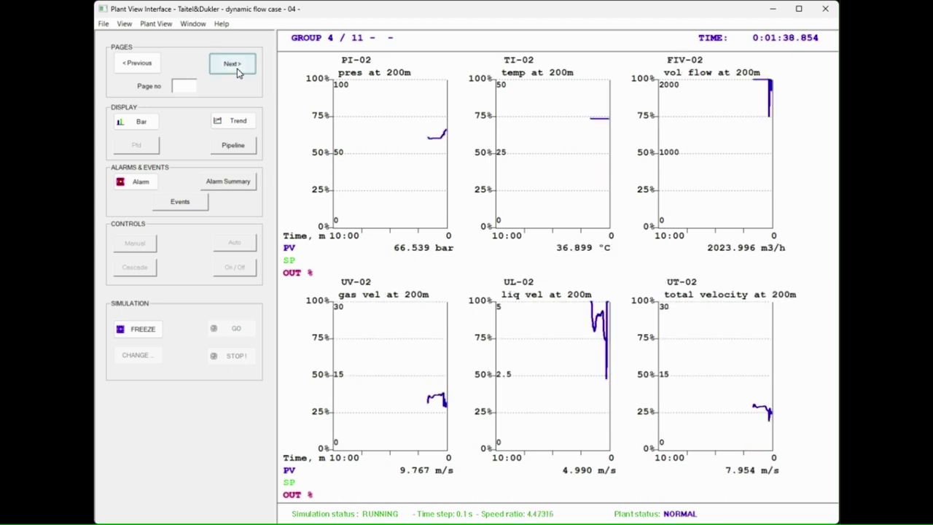
pyautogui.click(232, 64)
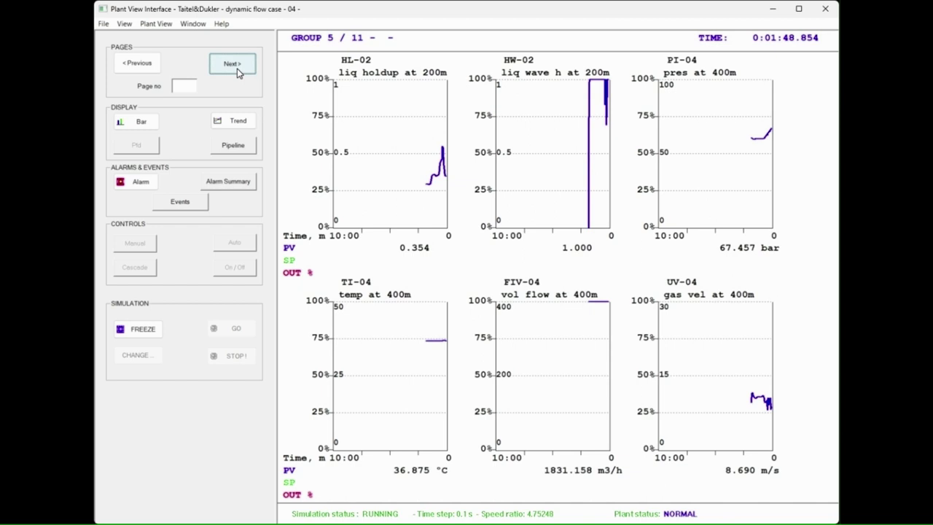
pyautogui.click(232, 64)
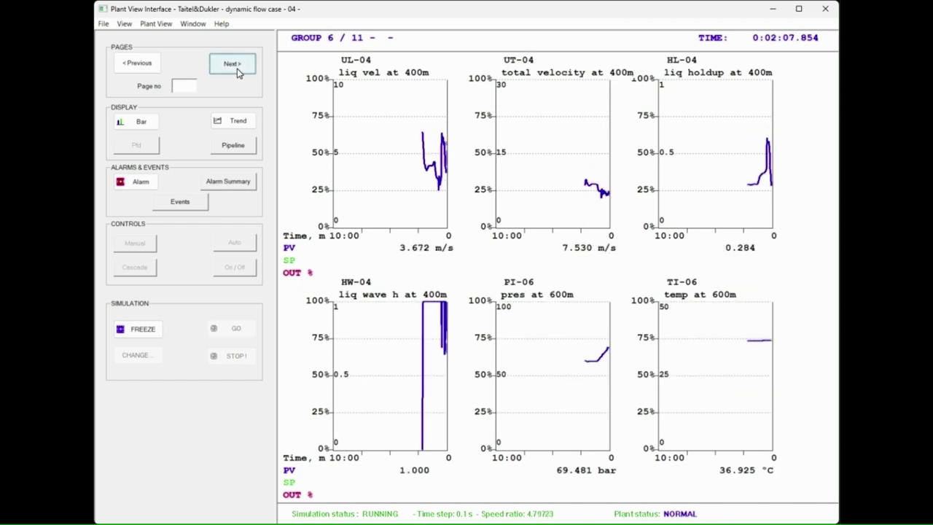
# Step: Continue paging through groups 7 to 11 of 11, ending on pipeline content trends
pyautogui.click(232, 64)
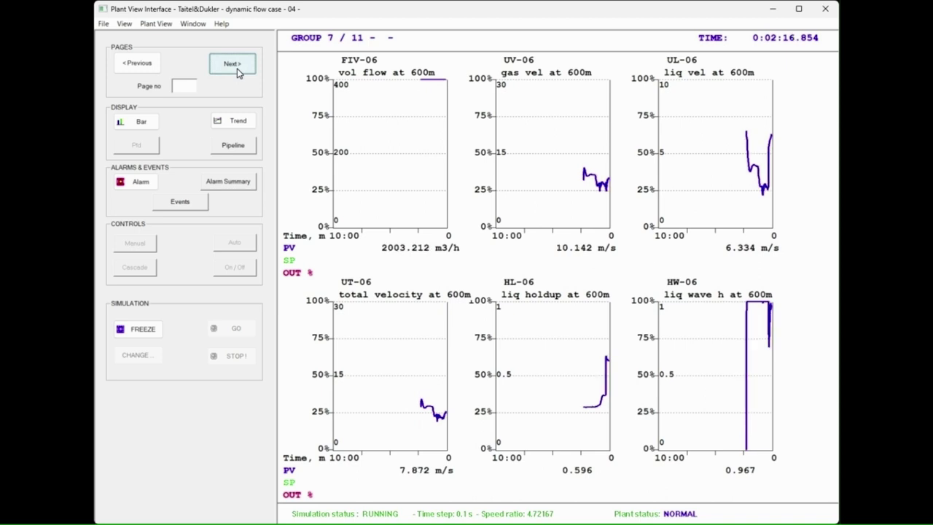
pyautogui.click(232, 64)
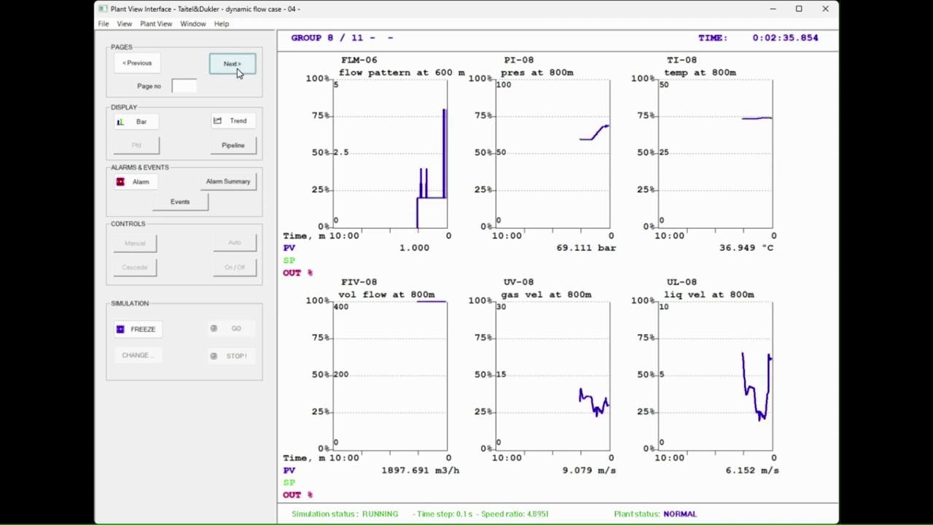
pyautogui.click(231, 64)
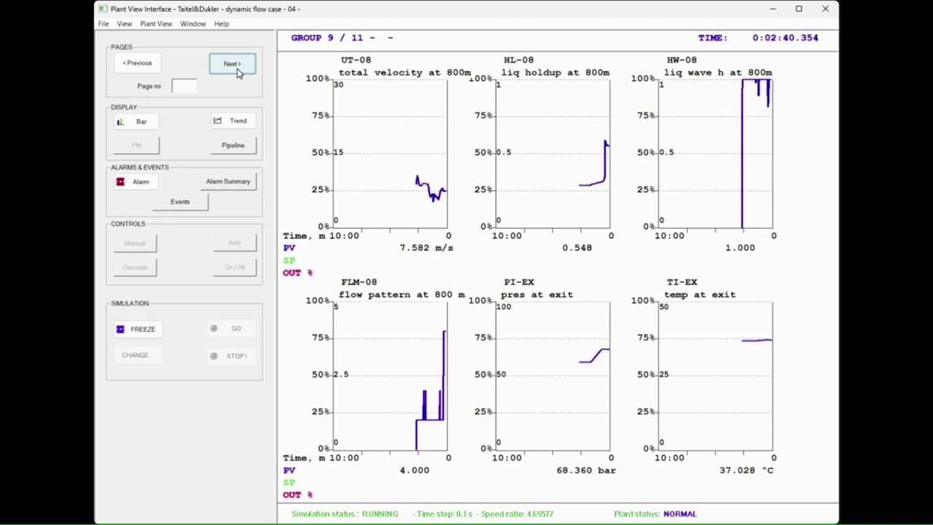
pyautogui.click(231, 64)
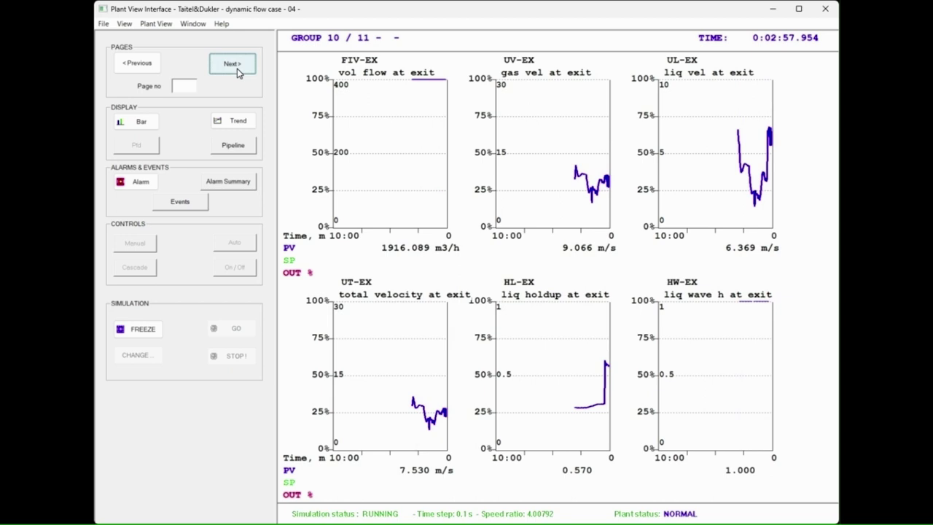
pyautogui.click(232, 63)
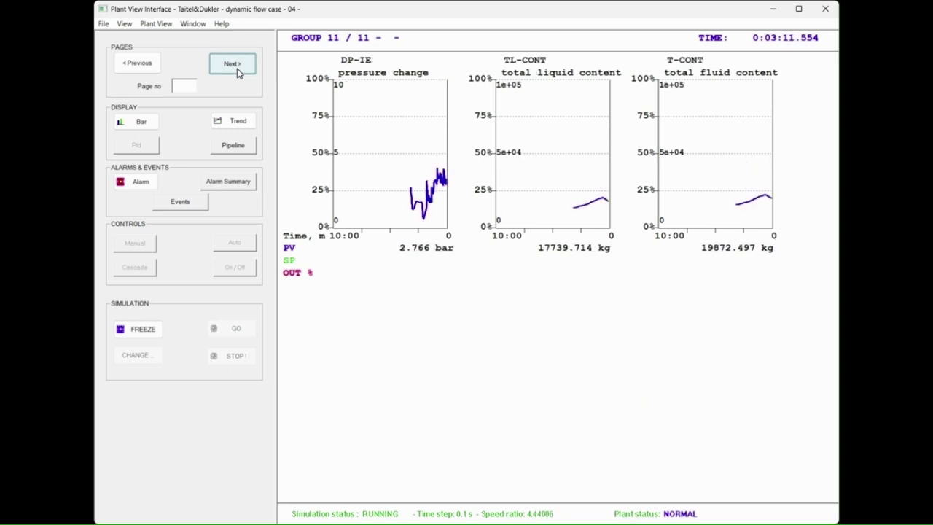
pyautogui.moveTo(233, 79)
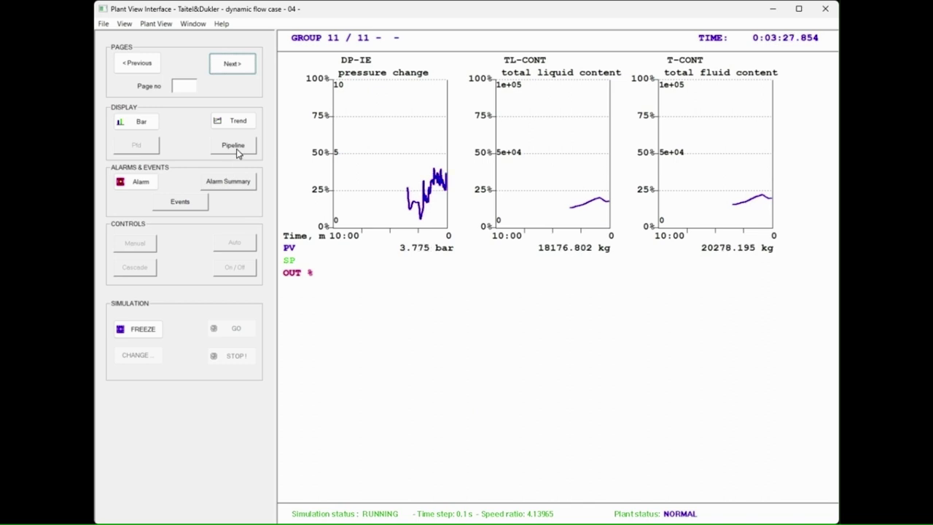
# Step: Show the TAITDUK1 pipeline profile along its length
pyautogui.click(233, 145)
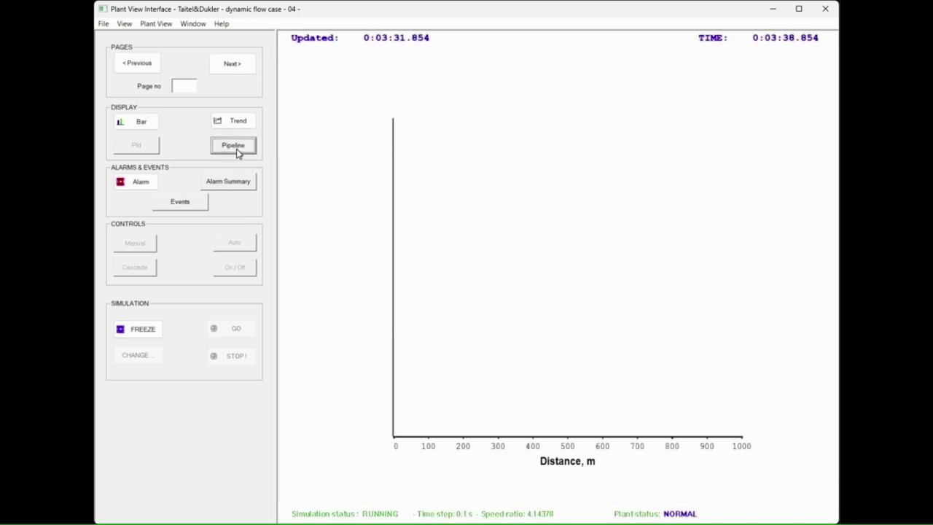
pyautogui.click(233, 145)
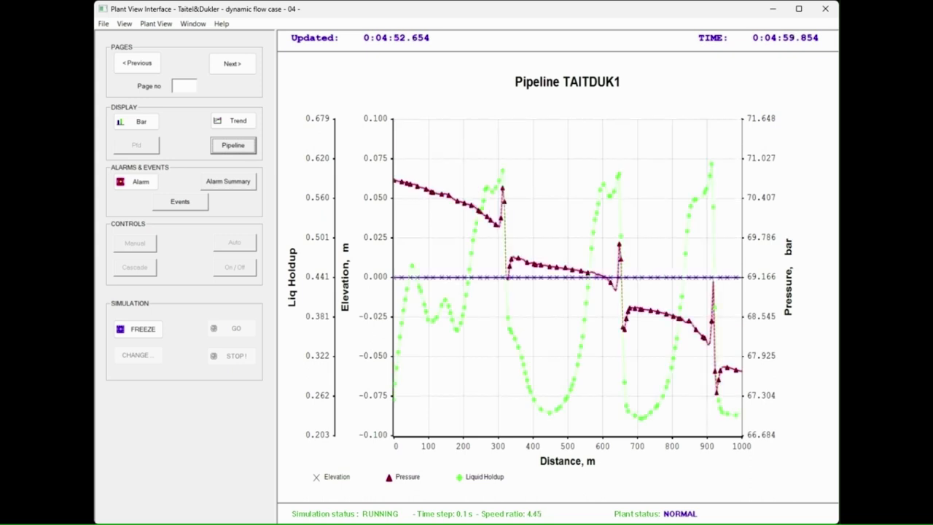
# Step: Close Plant View after the run ends and bring up Graph List & Preview
pyautogui.click(137, 329)
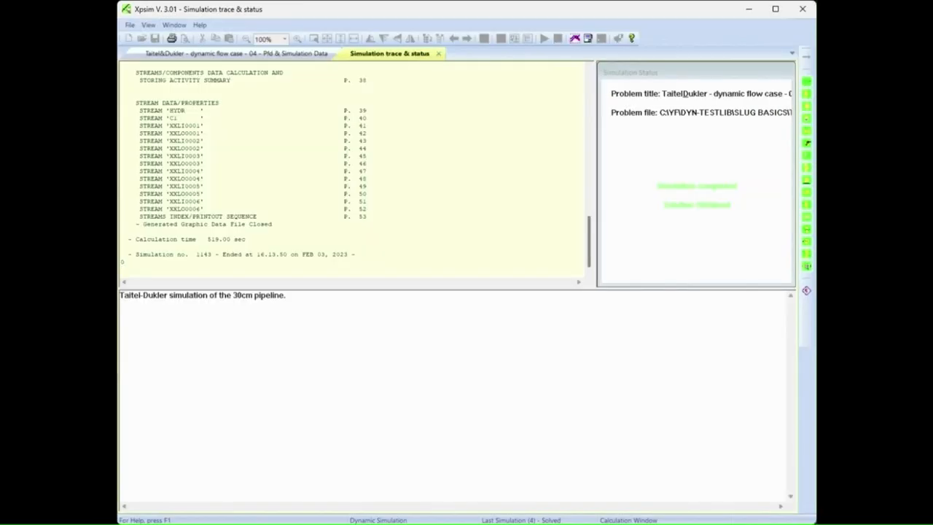
pyautogui.moveTo(557, 64)
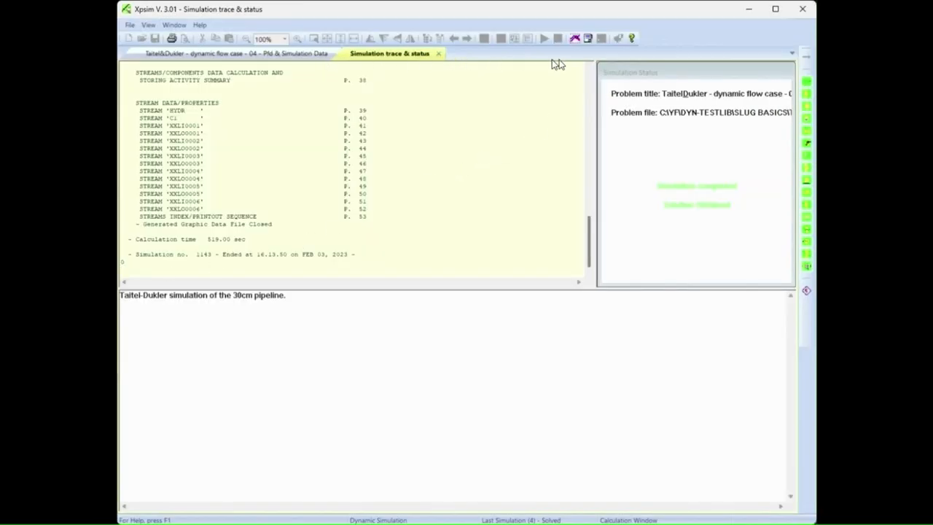
pyautogui.click(474, 54)
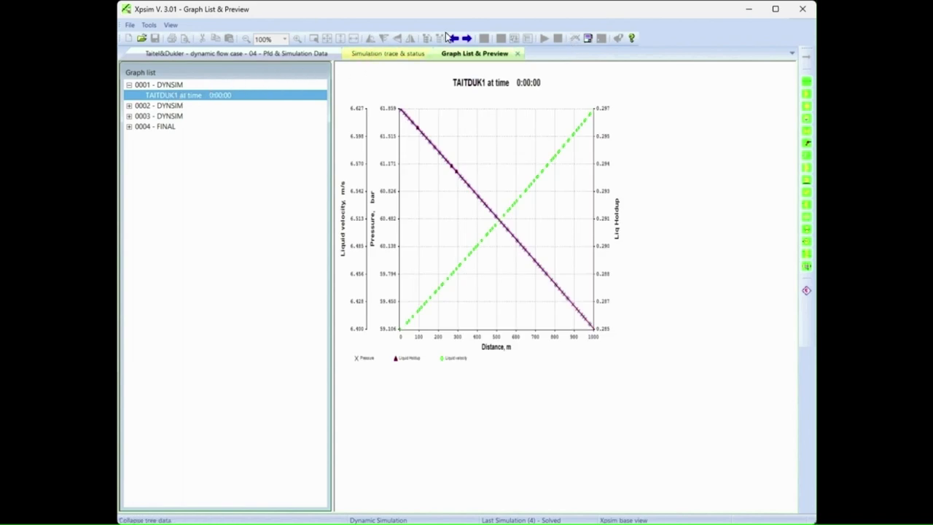
# Step: Expand the 0004 - FINAL result set to list its instrument graphs
pyautogui.click(465, 38)
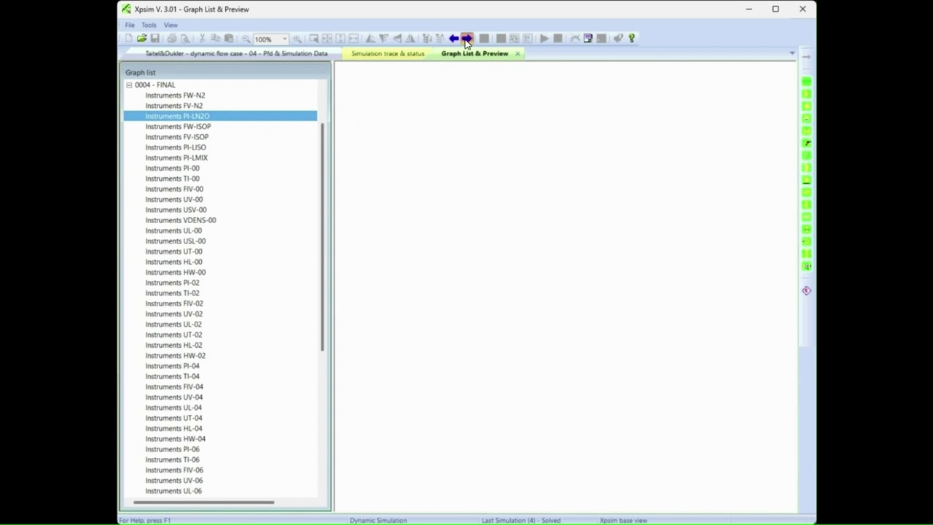
# Step: Advance through FV-ISOP, PI-00, FIV-00 and VDENS-00 trends to the PI-04 pressure trend
pyautogui.click(177, 137)
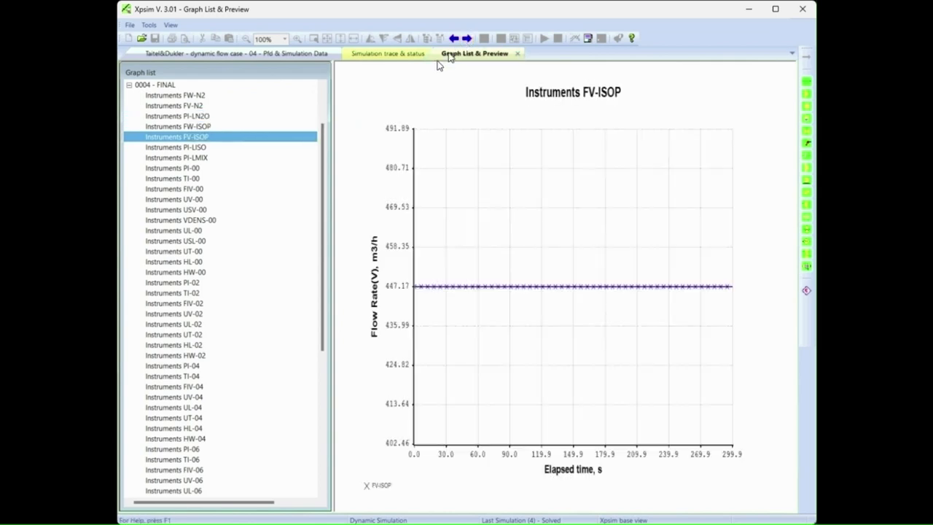
pyautogui.click(172, 168)
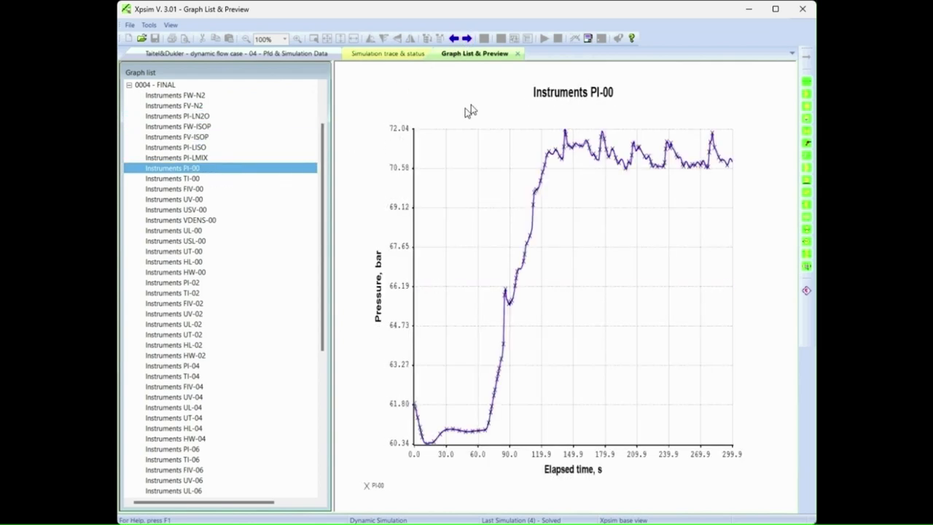
pyautogui.click(466, 37)
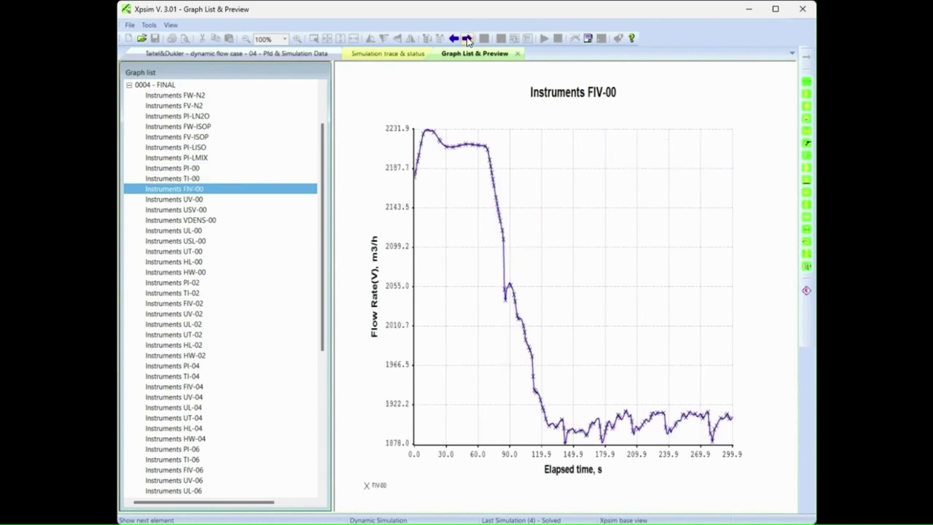
pyautogui.click(174, 210)
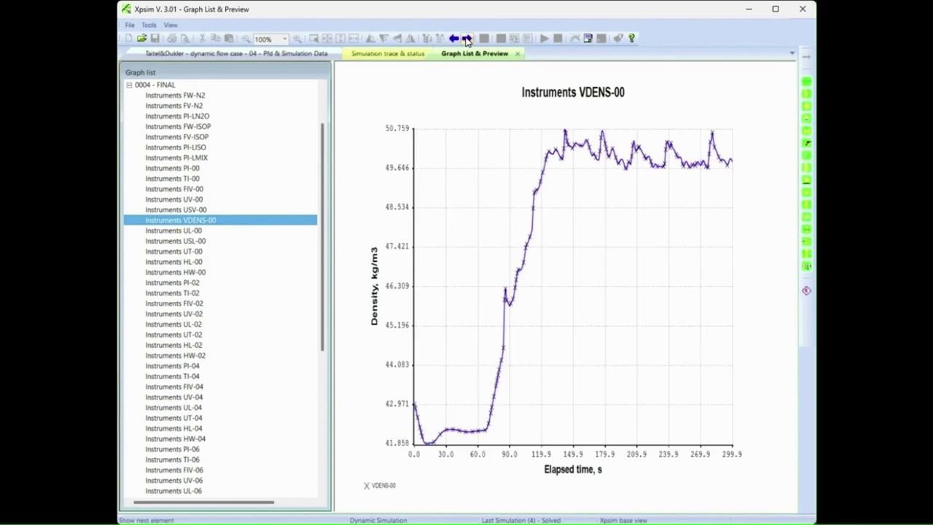
pyautogui.click(175, 241)
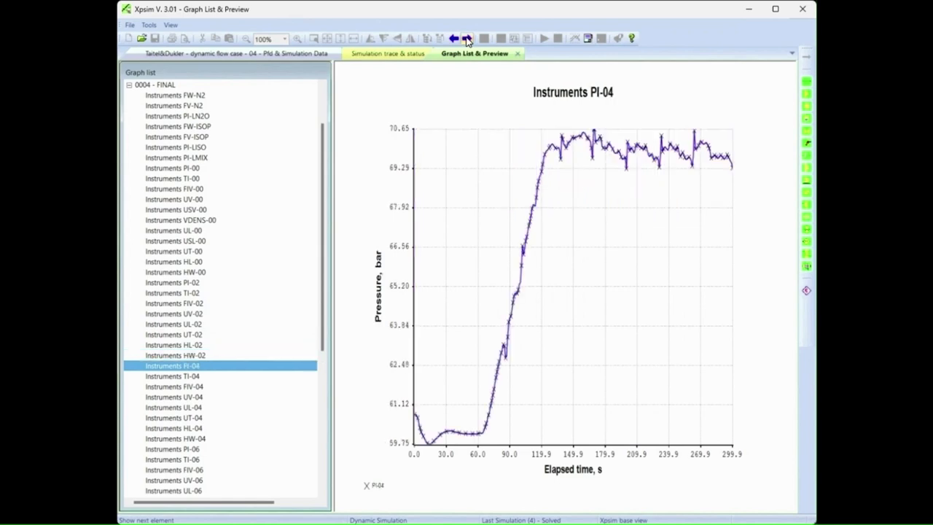
# Step: Advance through UL-04, HL-04, UT-08 and TL-CONT trends to the final T-CONT inventory graph
pyautogui.click(174, 386)
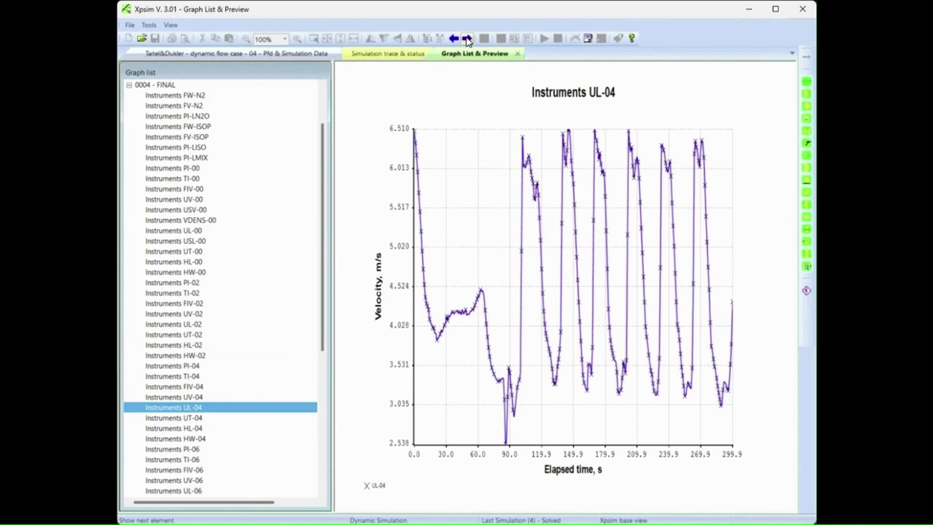
pyautogui.click(174, 428)
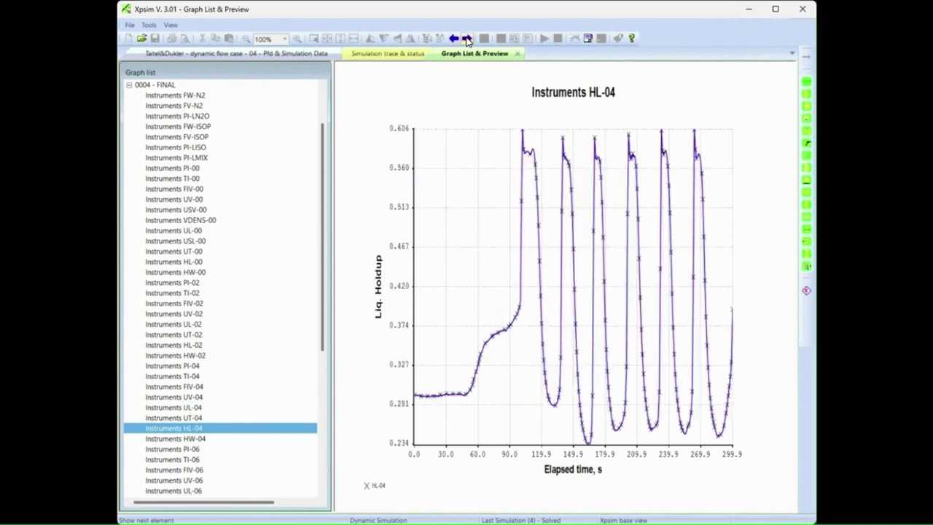
pyautogui.click(172, 459)
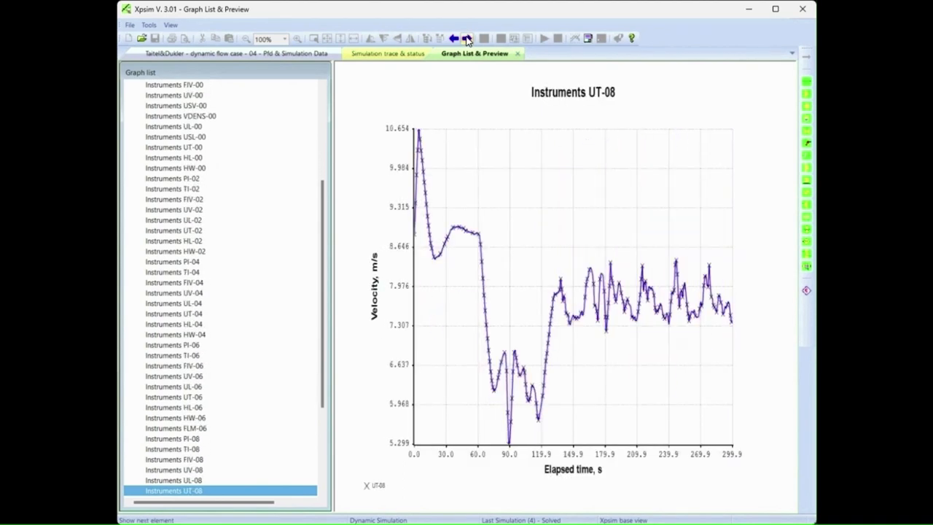
pyautogui.click(467, 38)
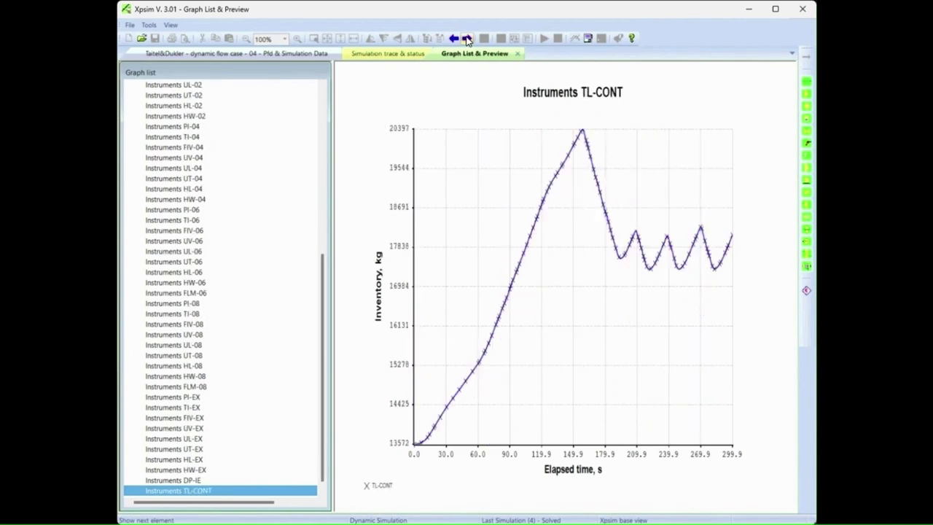
pyautogui.click(454, 38)
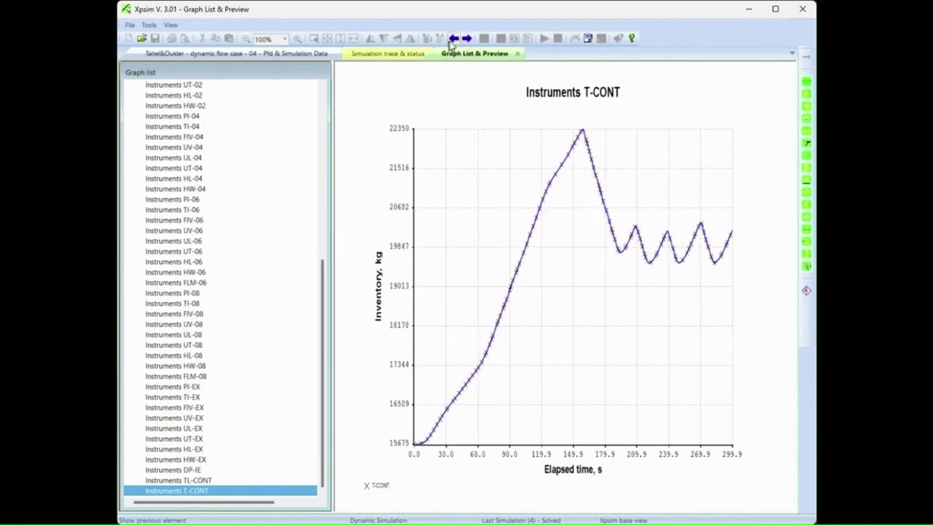